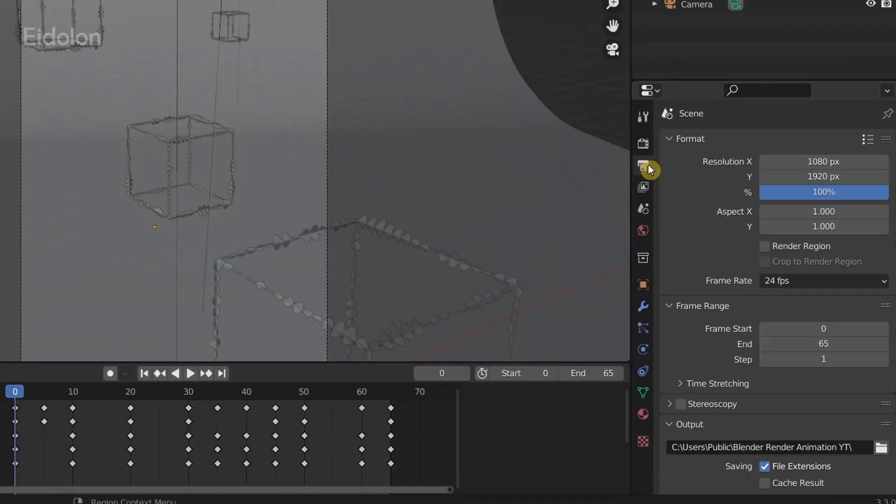
Set the output File Format to PNG with RGBA colour and File Extensions enabled
click(668, 424)
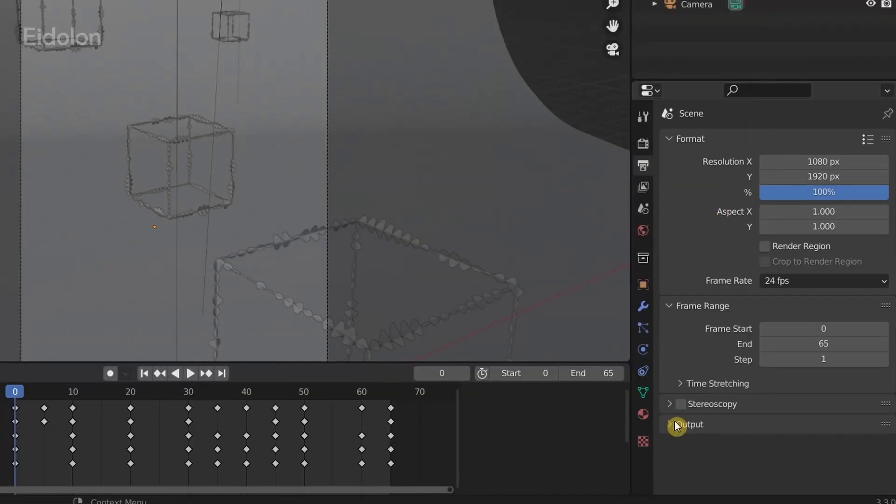
click(688, 424)
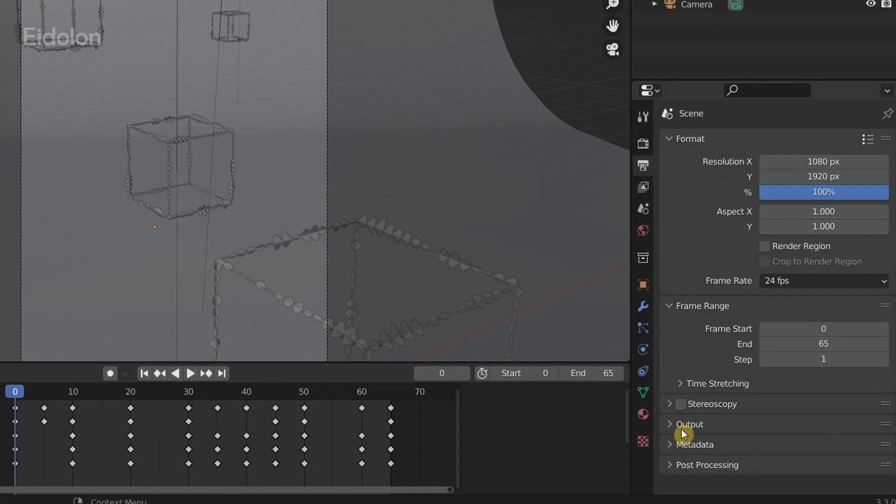
click(689, 423)
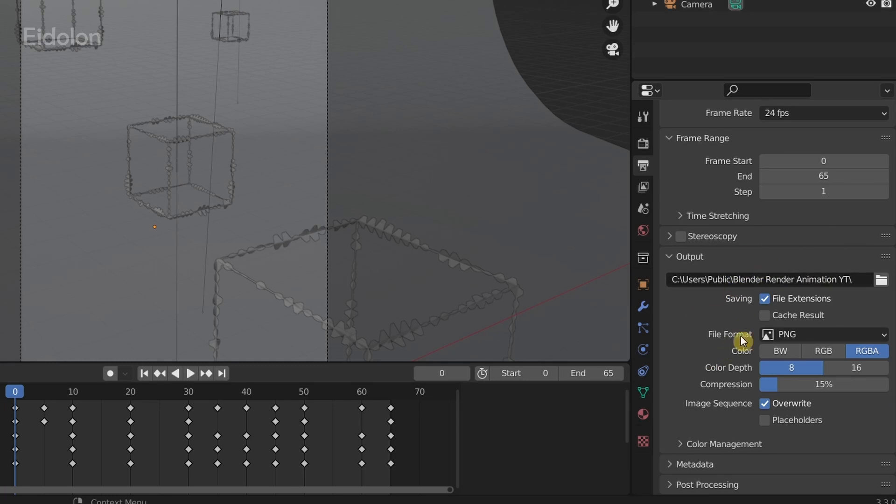
mouse_move(752, 338)
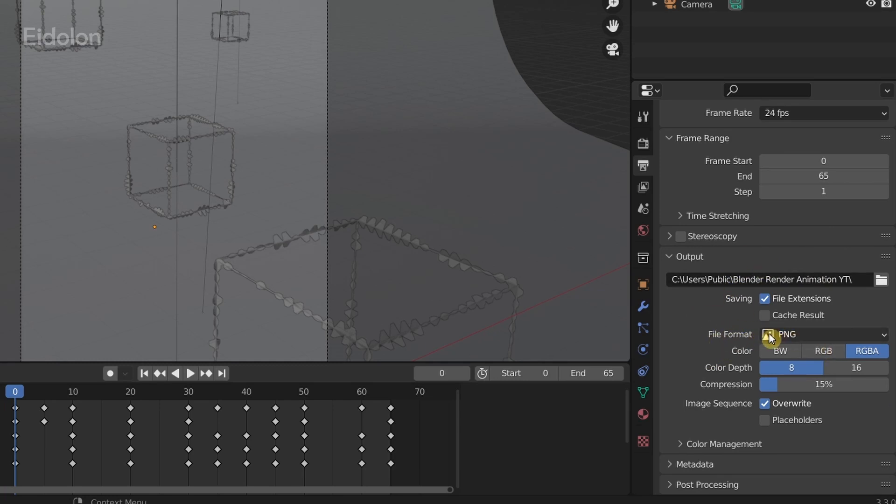
click(823, 334)
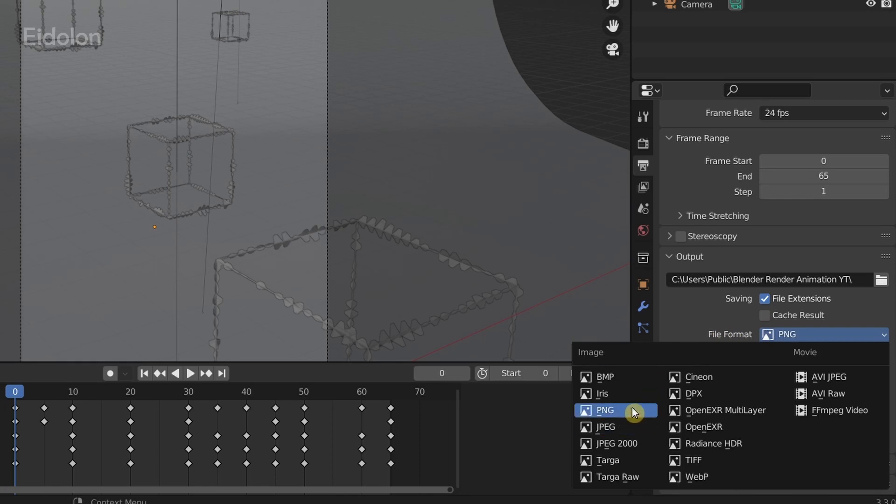
mouse_move(632, 410)
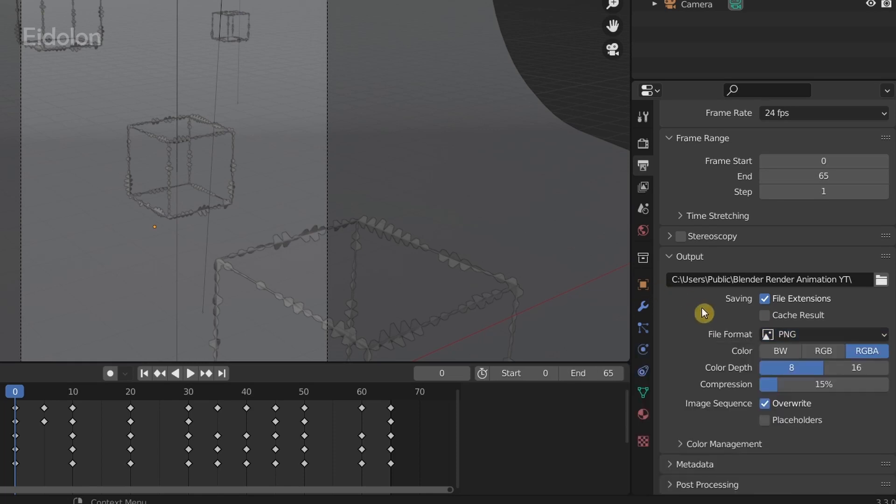
click(765, 299)
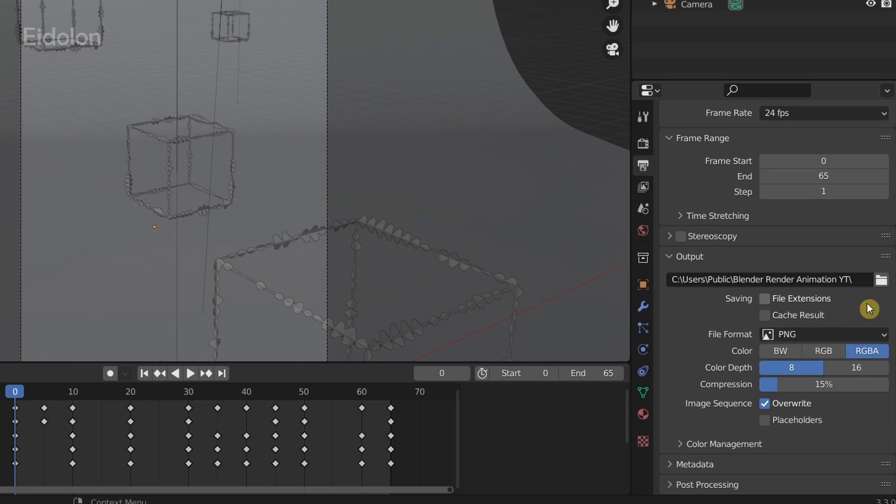
click(765, 298)
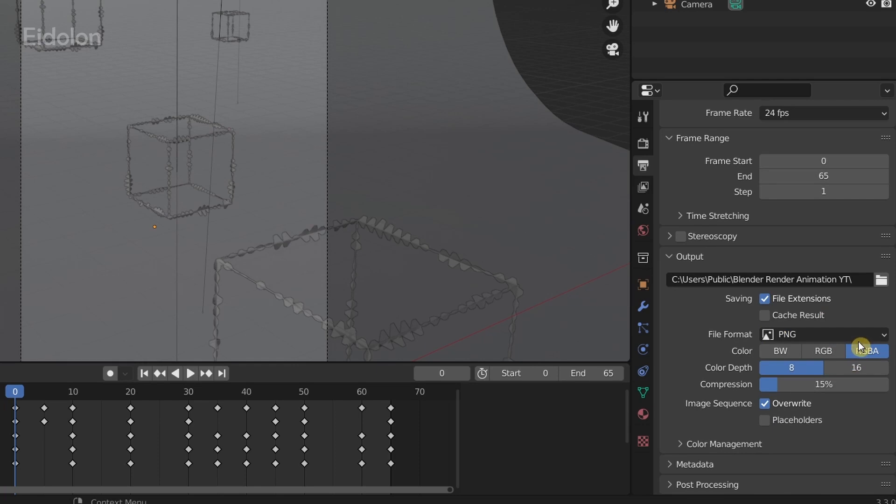
click(867, 351)
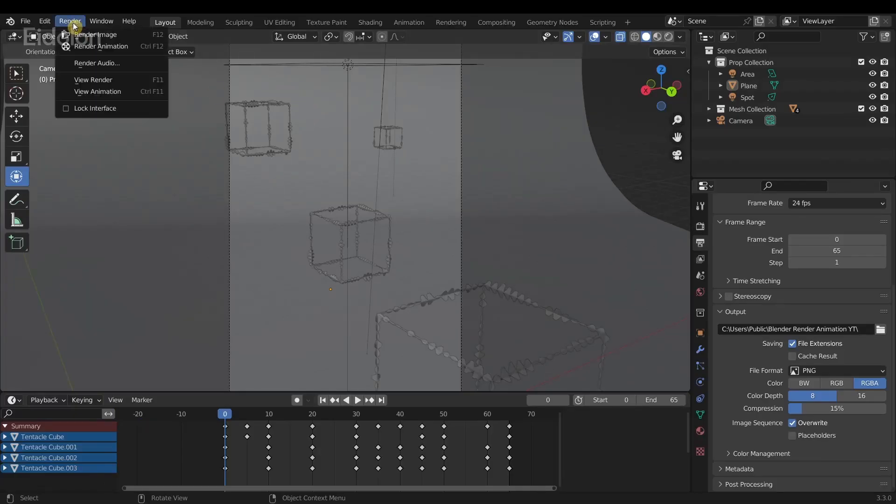
mouse_move(102, 46)
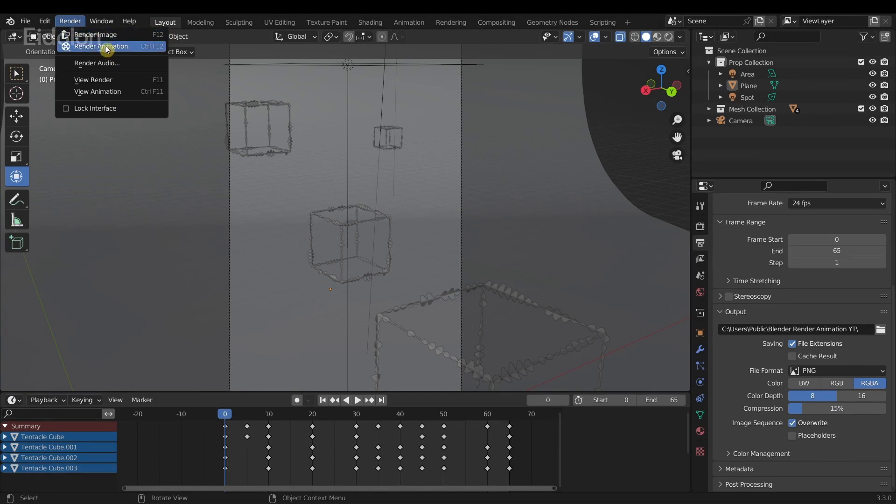
Start rendering the full animation from the Render menu
click(101, 46)
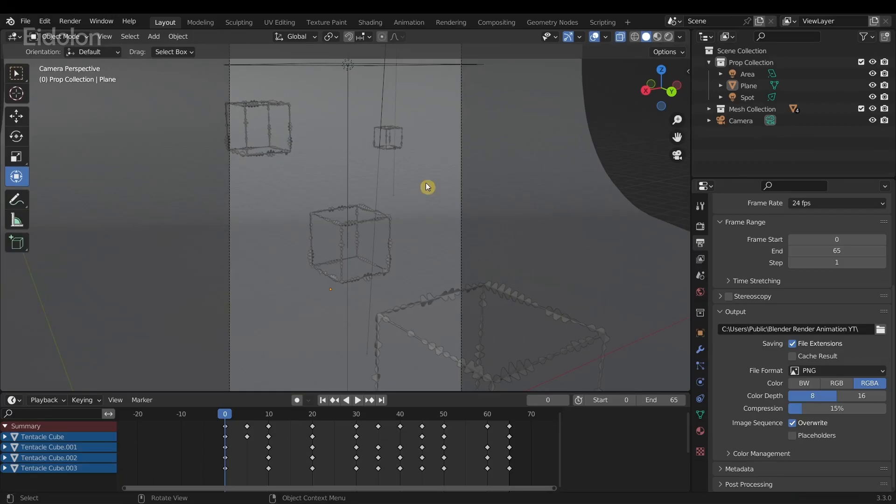
mouse_move(523, 156)
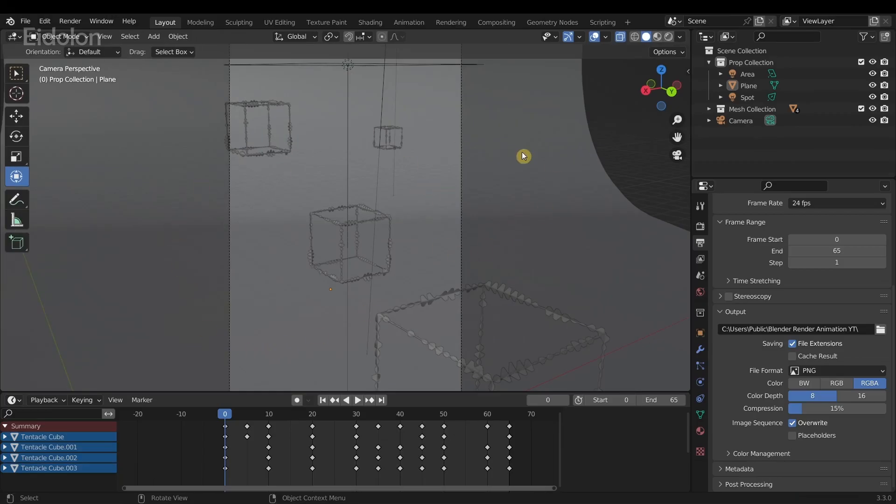
mouse_move(250, 191)
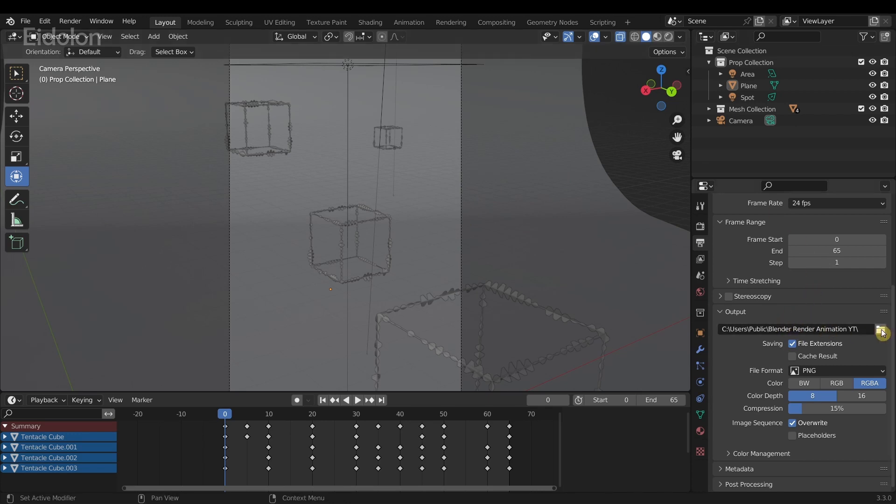
click(882, 332)
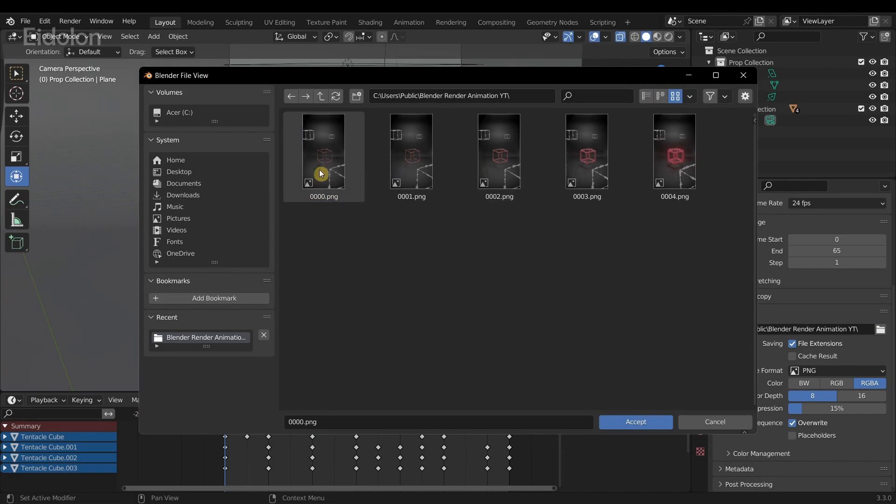
click(586, 151)
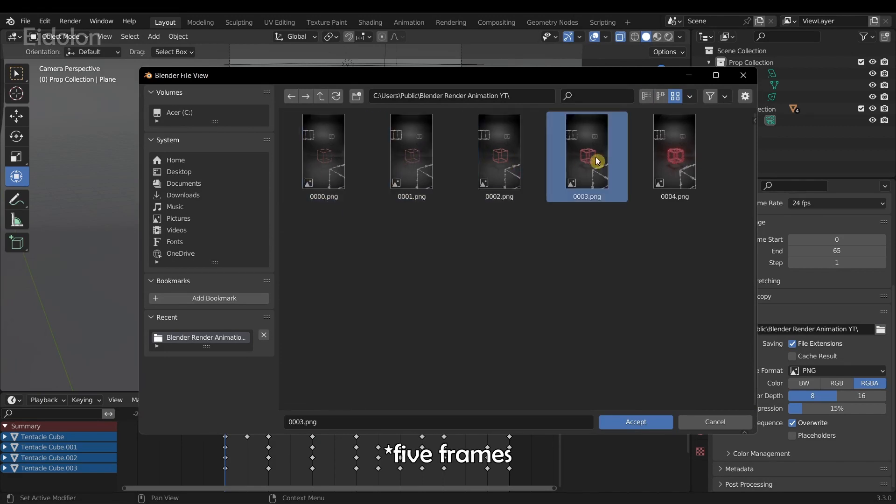
click(546, 312)
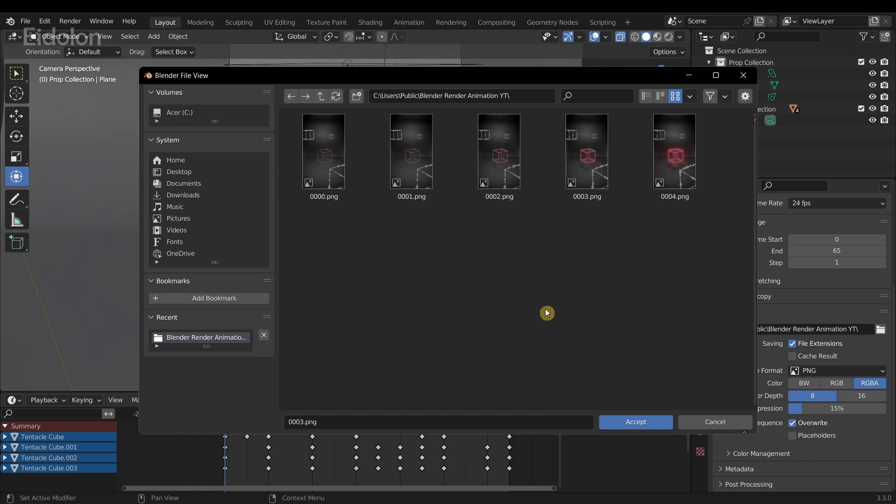
mouse_move(593, 290)
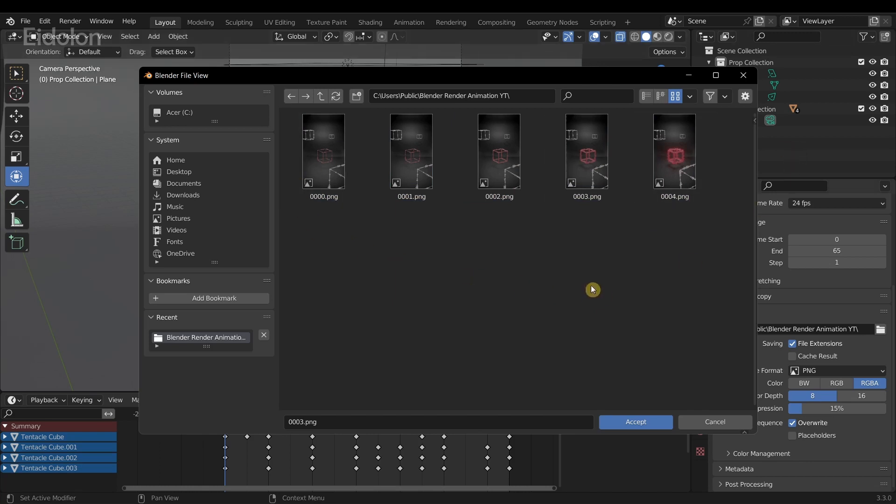
click(635, 422)
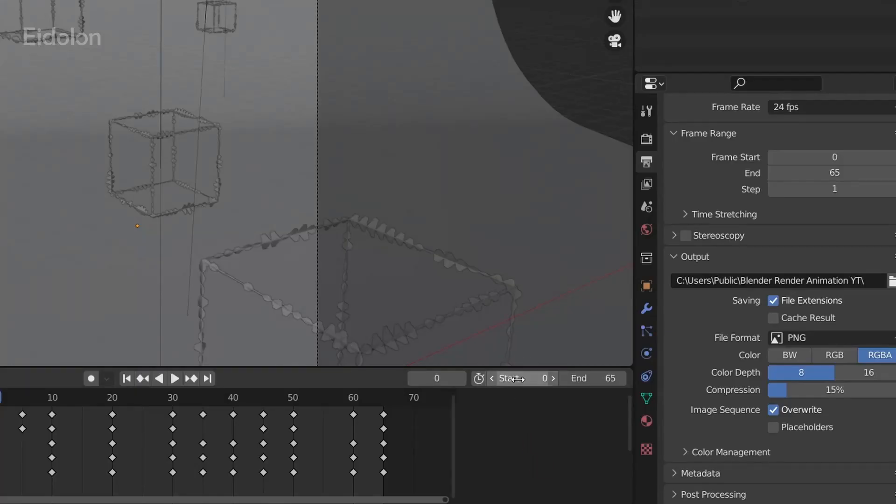
Change the animation Frame Start to 5 so rendering resumes after the saved frames
click(518, 379)
text(5)
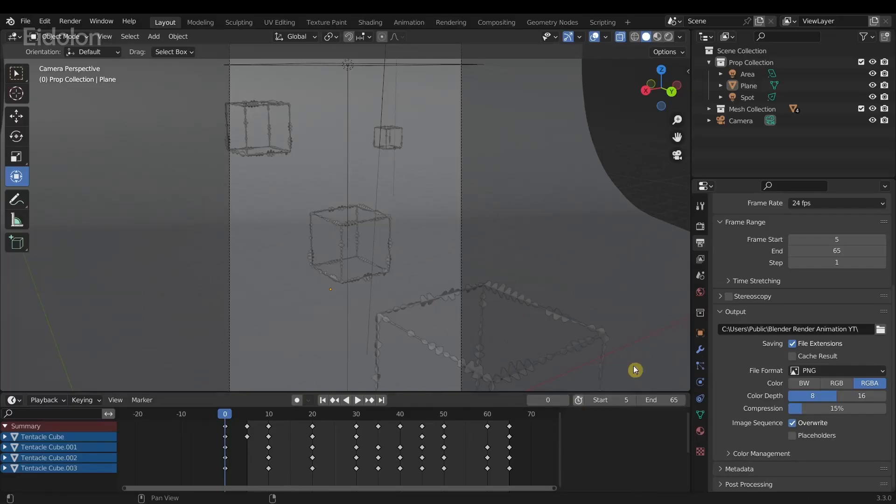
mouse_move(587, 415)
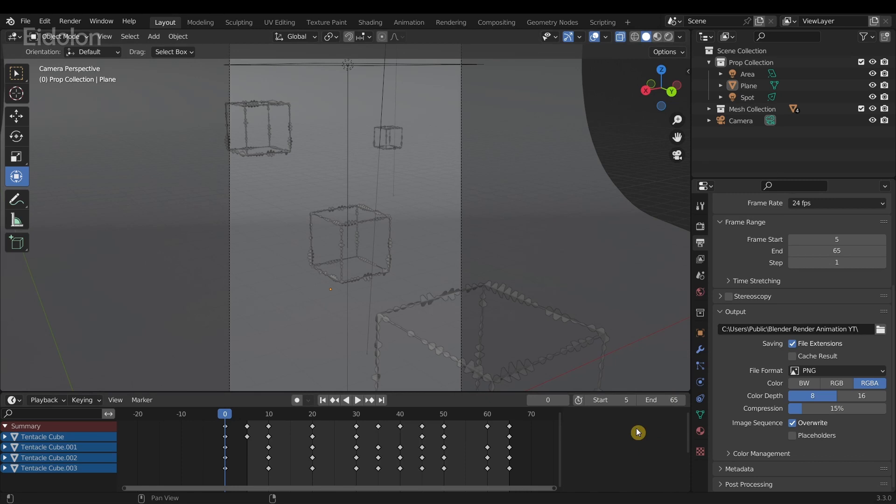
mouse_move(67, 57)
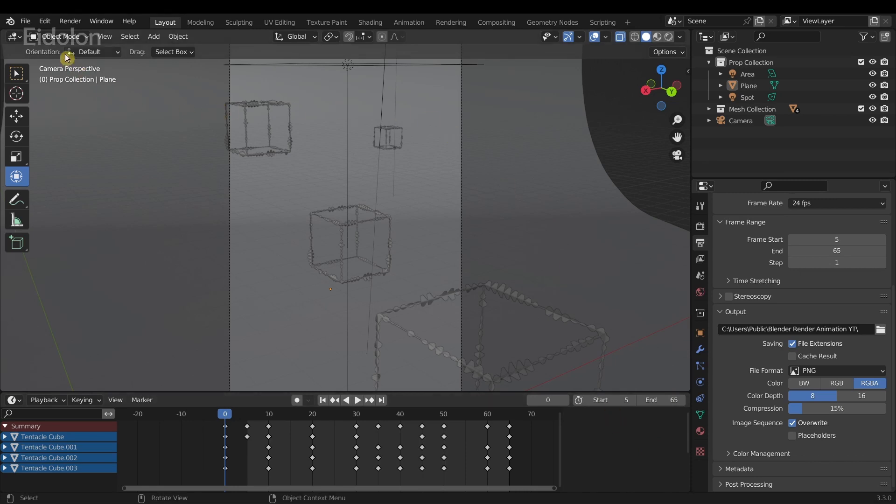
click(69, 21)
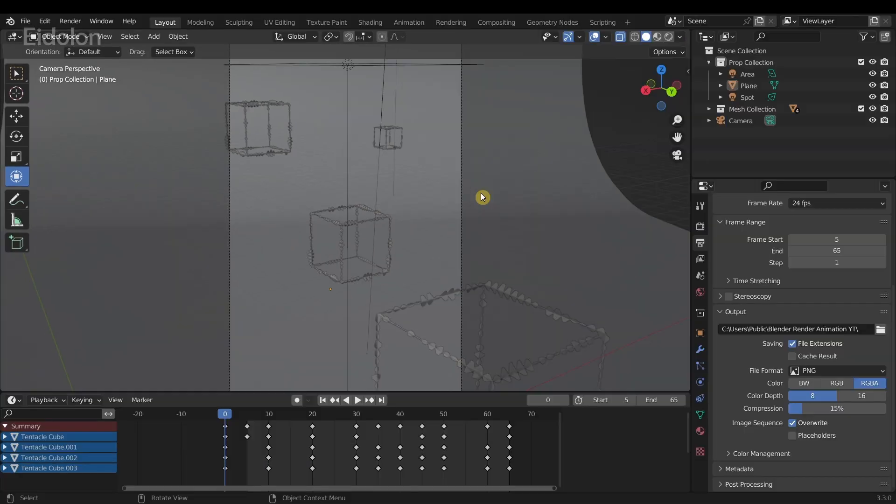
mouse_move(566, 260)
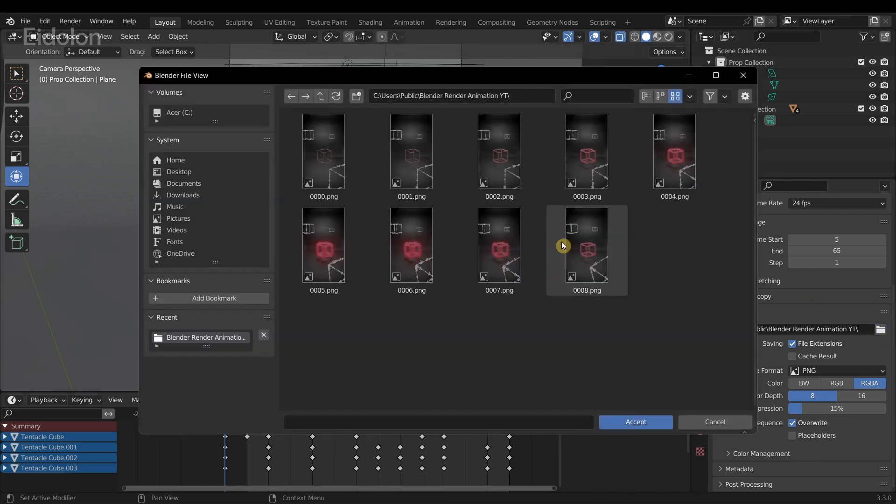
Inspect frames 0004.png, 0006.png and 0008.png, then close the File View
click(674, 151)
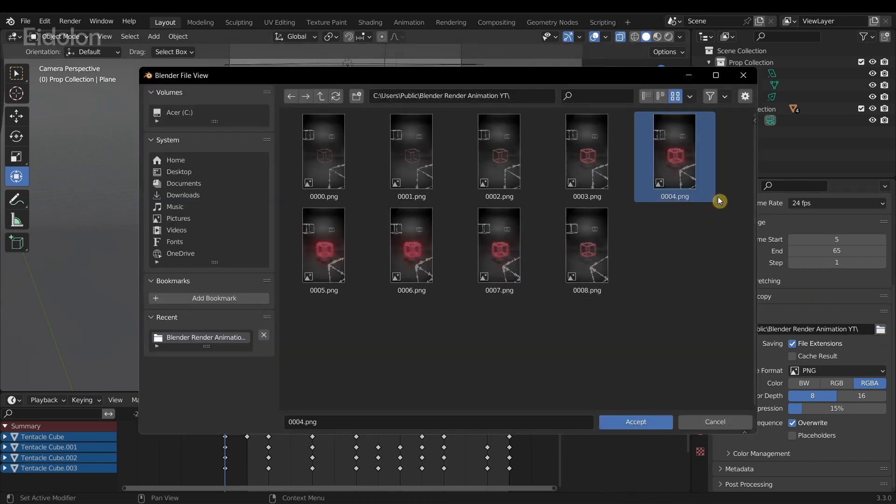
click(411, 244)
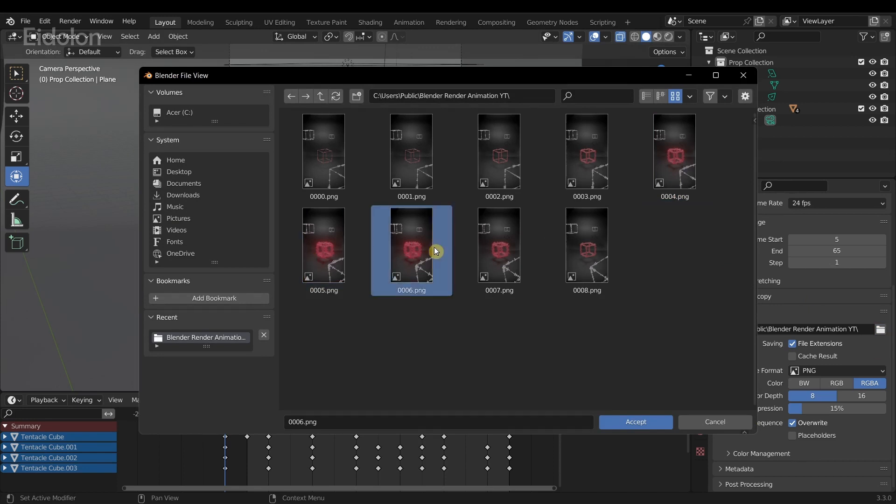
click(586, 246)
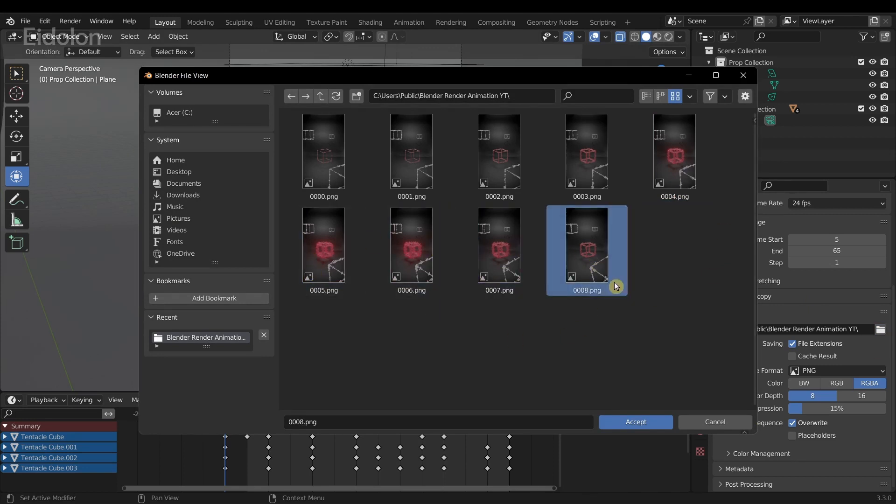
mouse_move(584, 324)
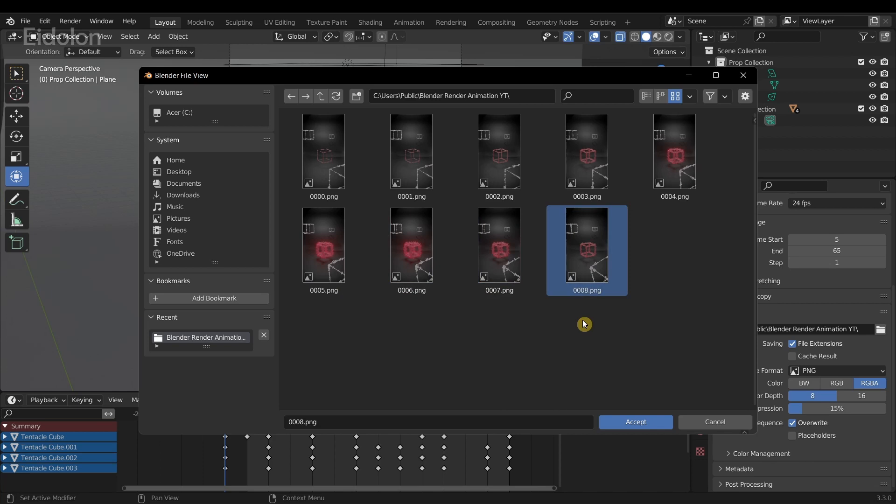
click(635, 423)
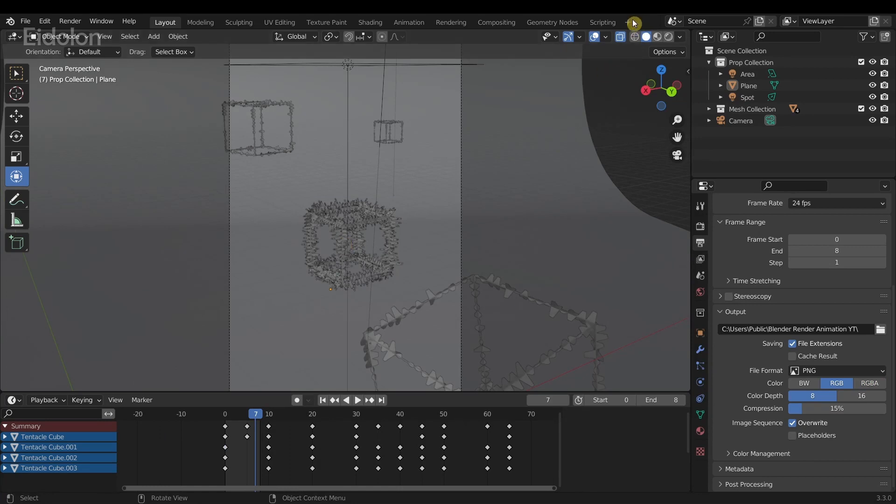
Add a Video Editing workspace and choose Add > Image/Sequence in the Sequencer
click(633, 24)
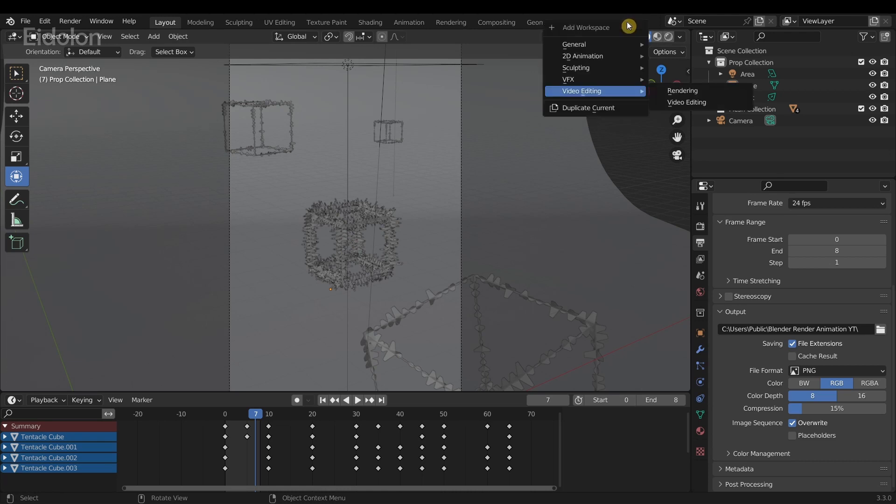
mouse_move(604, 92)
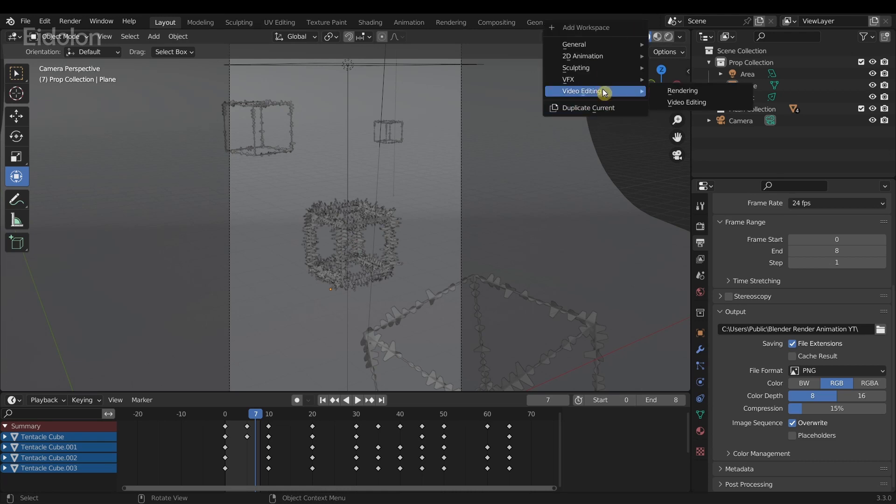
click(685, 102)
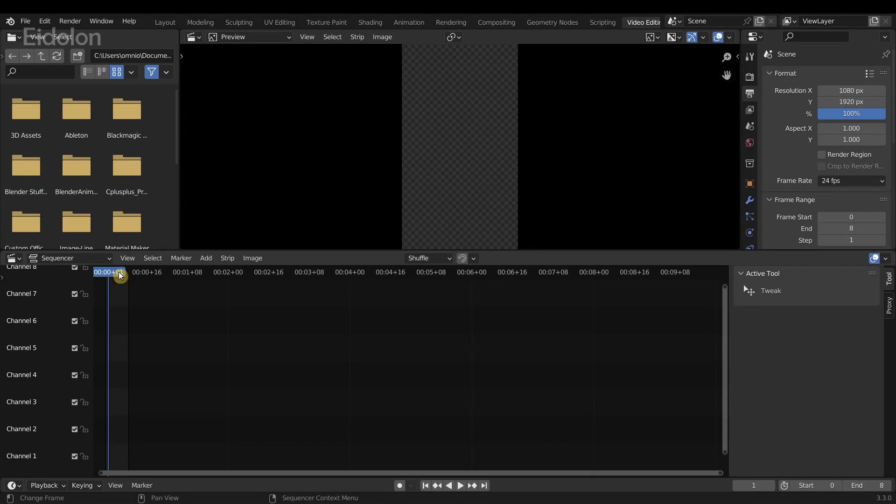
click(206, 258)
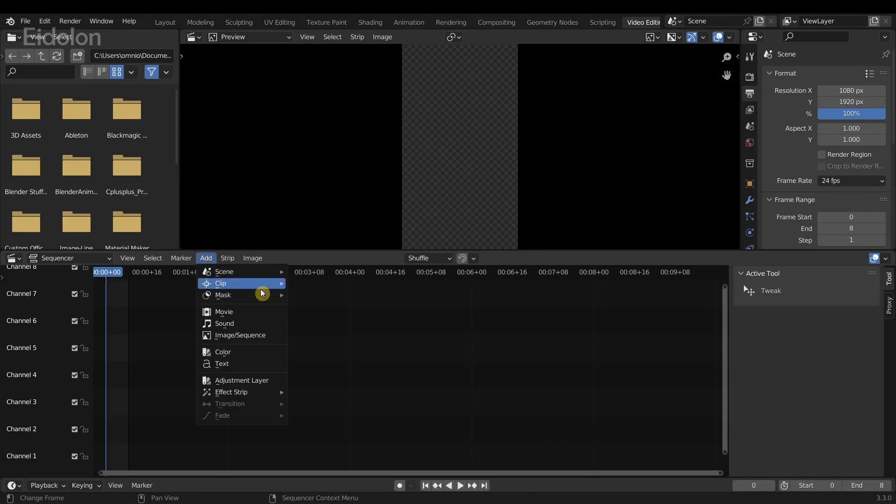
mouse_move(252, 335)
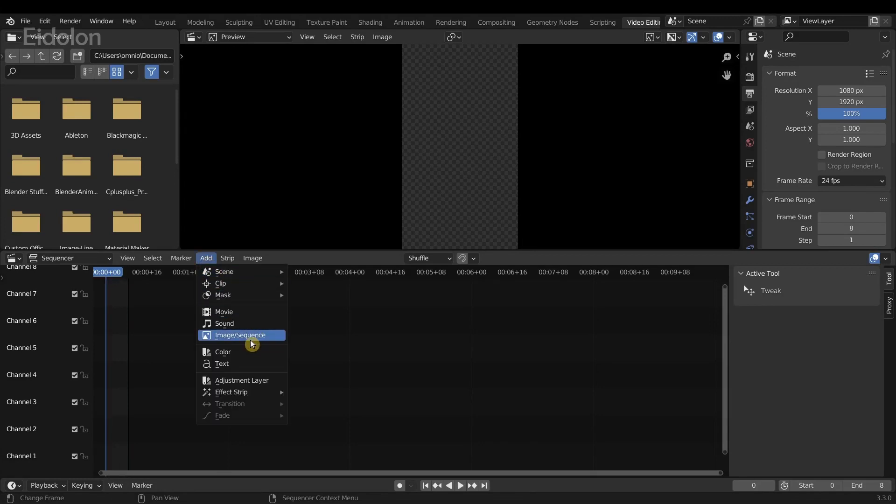
click(240, 335)
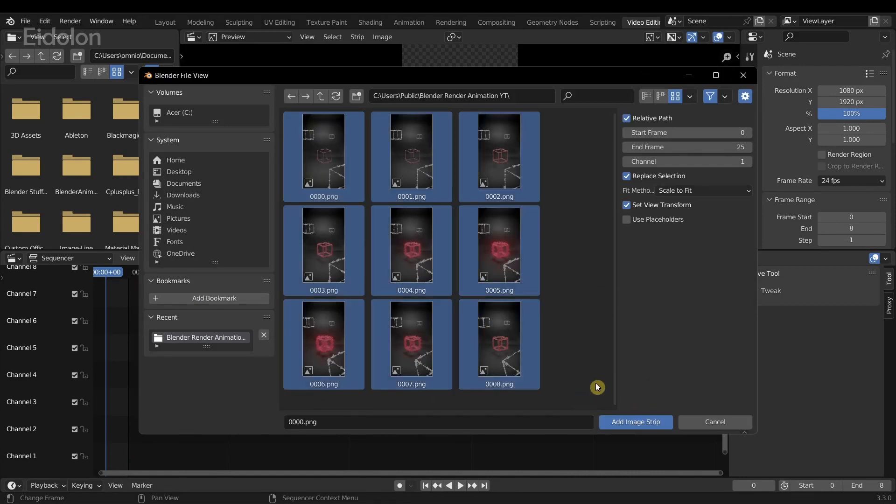
Add the nine selected PNG frames (0000–0008) as an image strip
click(634, 422)
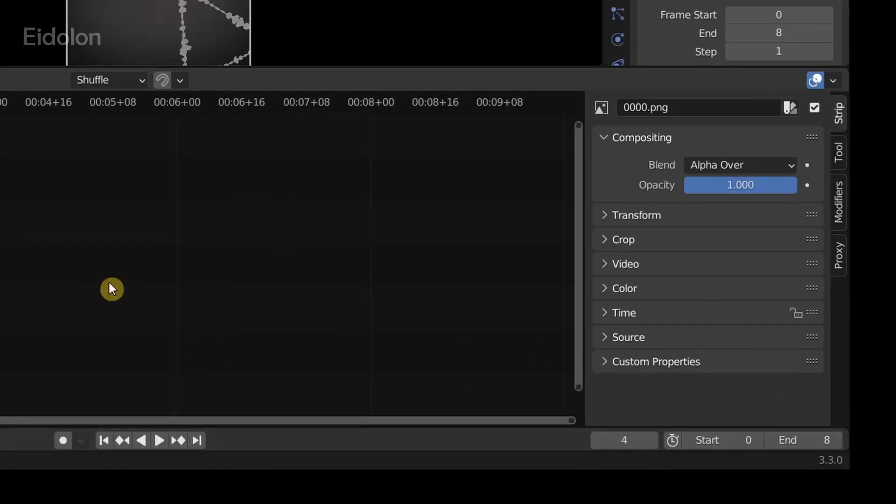
mouse_move(591, 410)
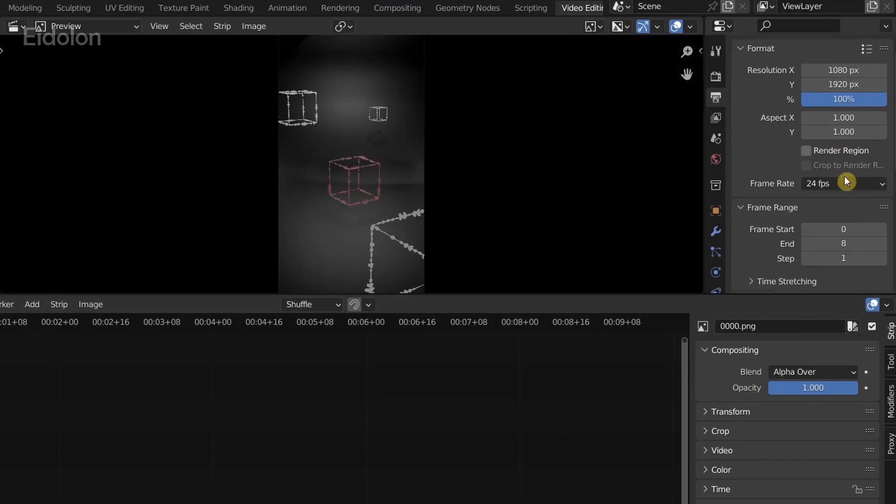
Switch the output File Format to FFmpeg Video and render the strip to video
scroll(down, 3)
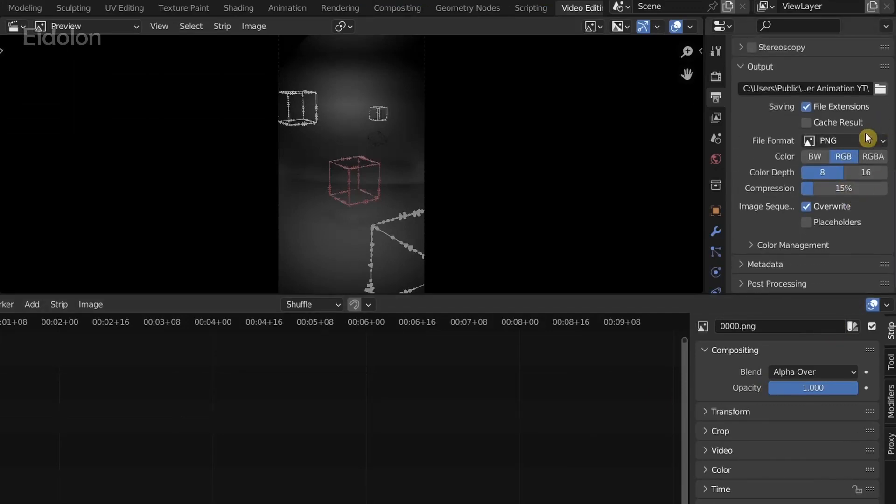
click(845, 141)
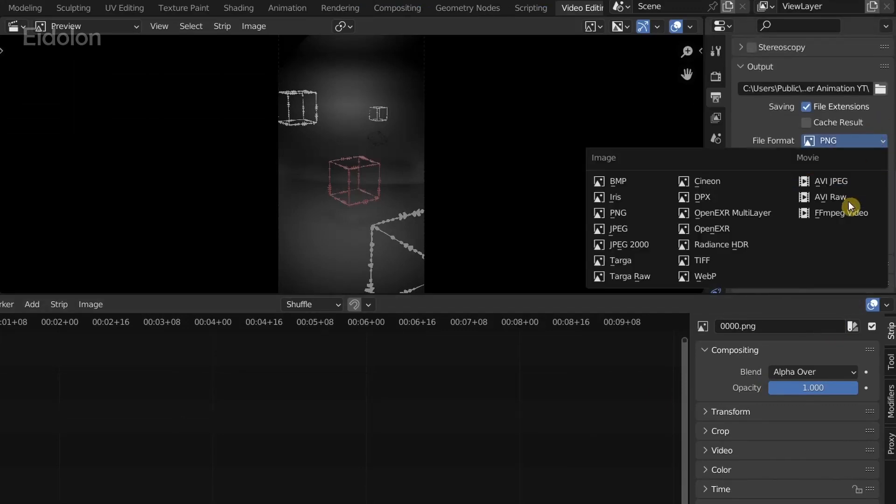
mouse_move(841, 213)
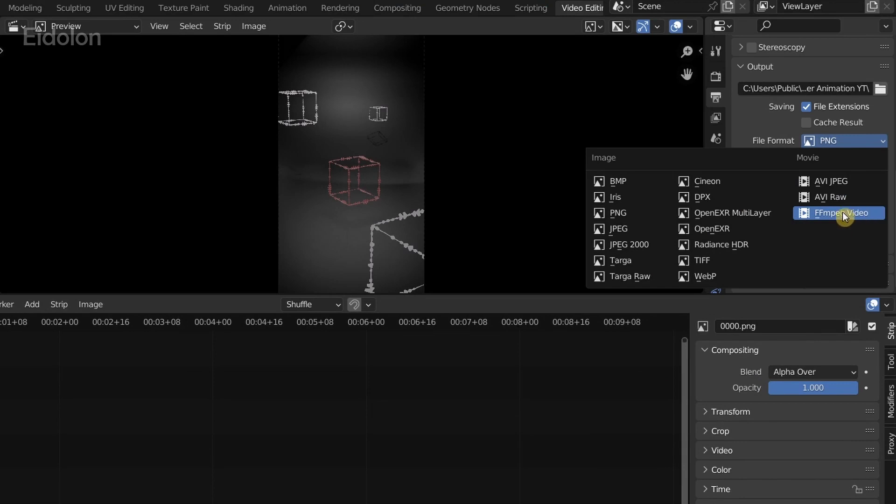
click(838, 213)
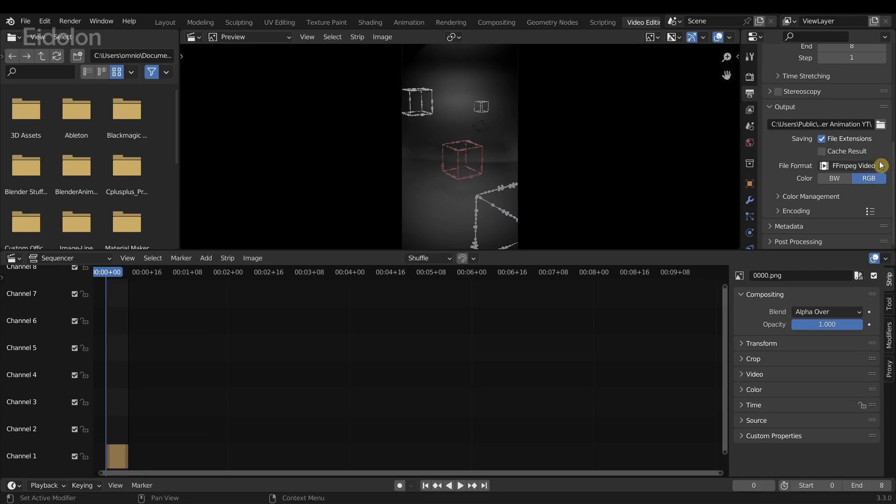
click(69, 21)
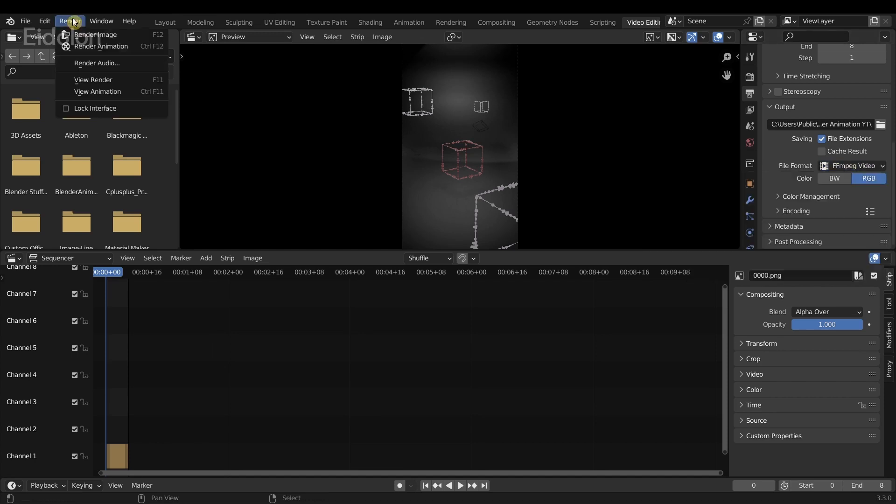
mouse_move(101, 45)
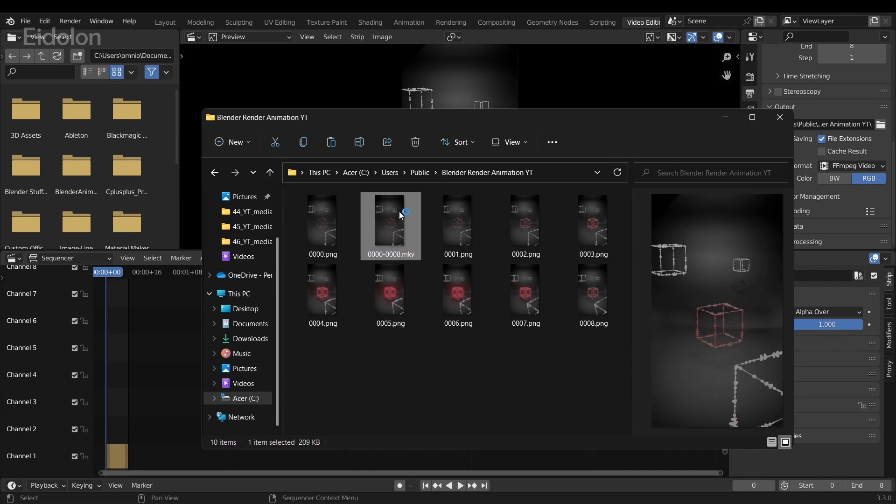
Play 0000-0008.mkv from File Explorer in the media player
double_click(391, 222)
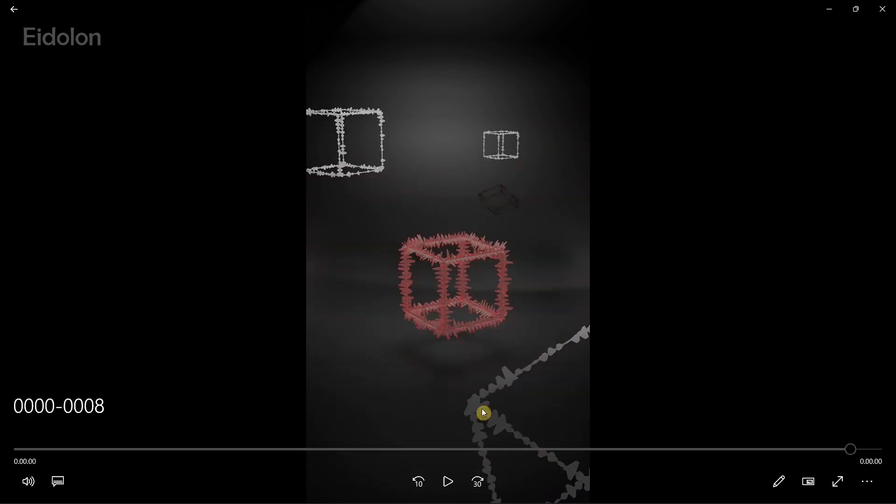
mouse_move(468, 441)
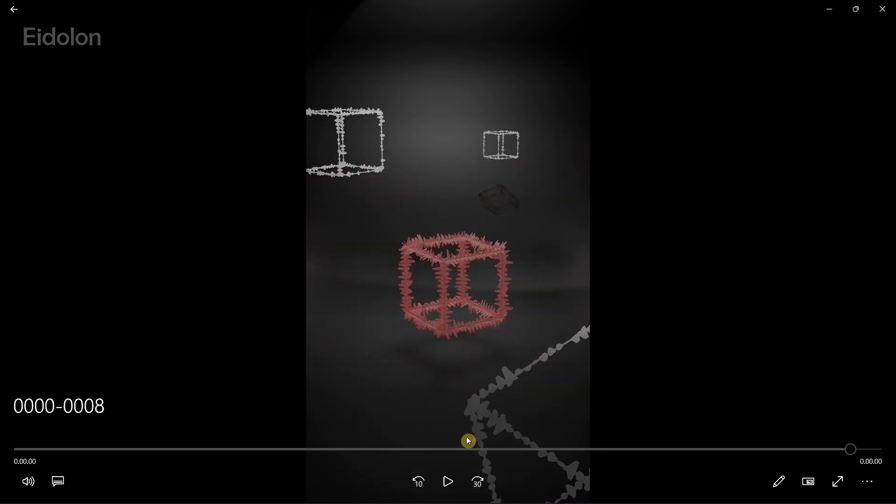